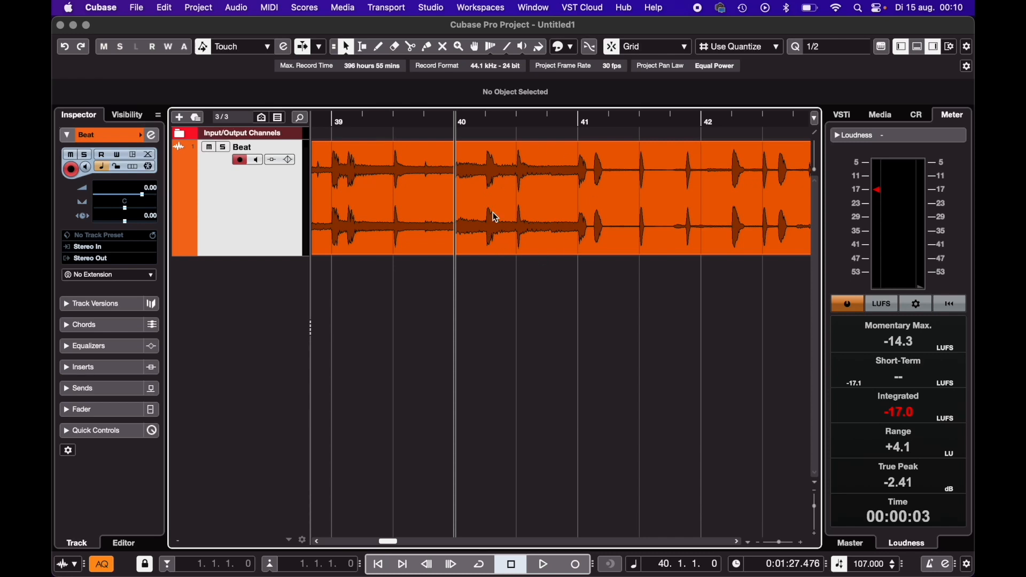
Split the Beat event at 40.3.1.0 and bar 41, isolating the short piece before bar 41.
{"action": "left_click", "coordinate": [543, 564]}
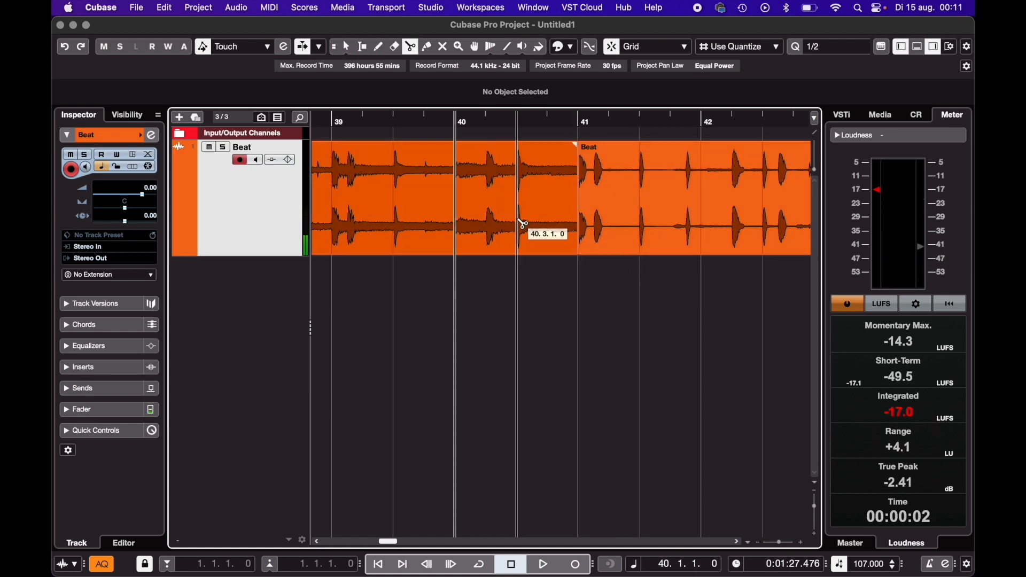
{"action": "left_click", "coordinate": [546, 196]}
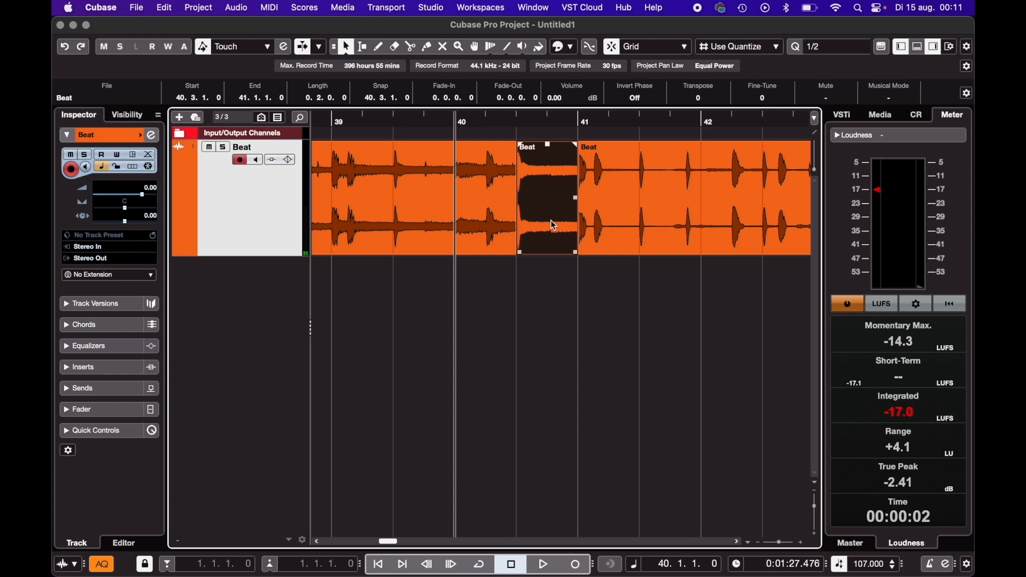
Apply a Pitch Shift envelope falling to -11 semitones (Range 11, Transpose -11) to the cut piece.
{"action": "left_click", "coordinate": [235, 8]}
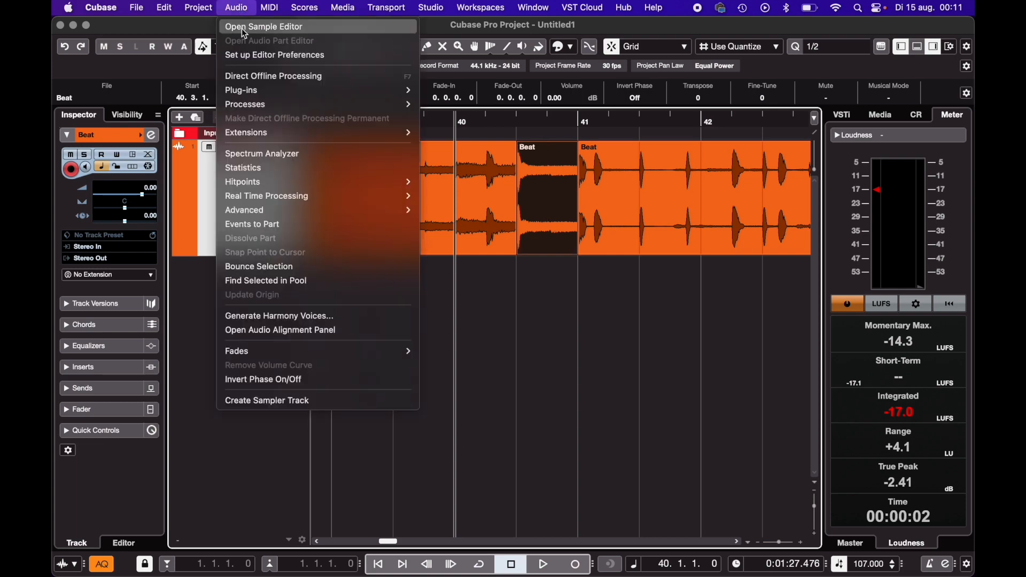
{"action": "mouse_move", "coordinate": [245, 104]}
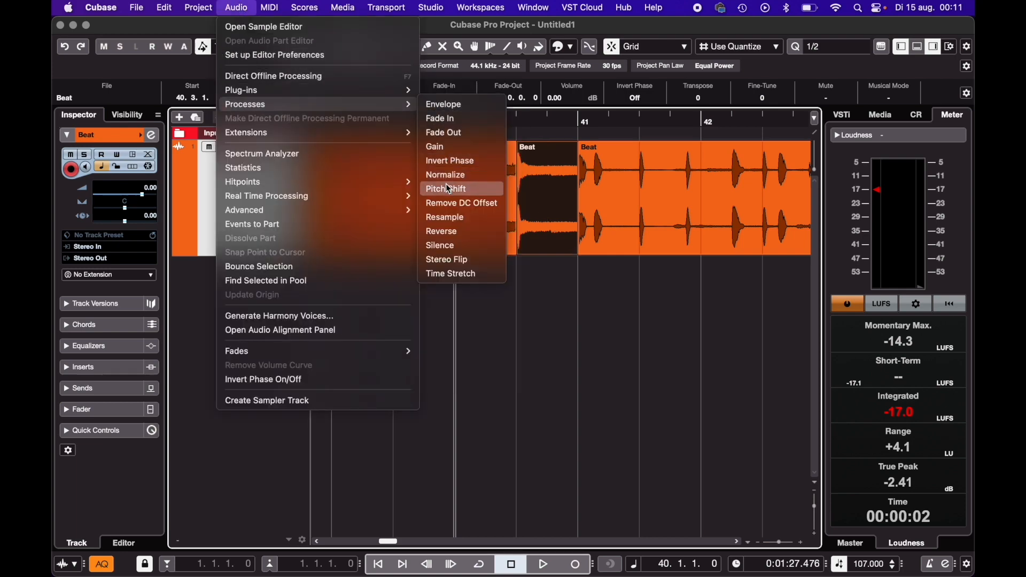
{"action": "left_click", "coordinate": [446, 188]}
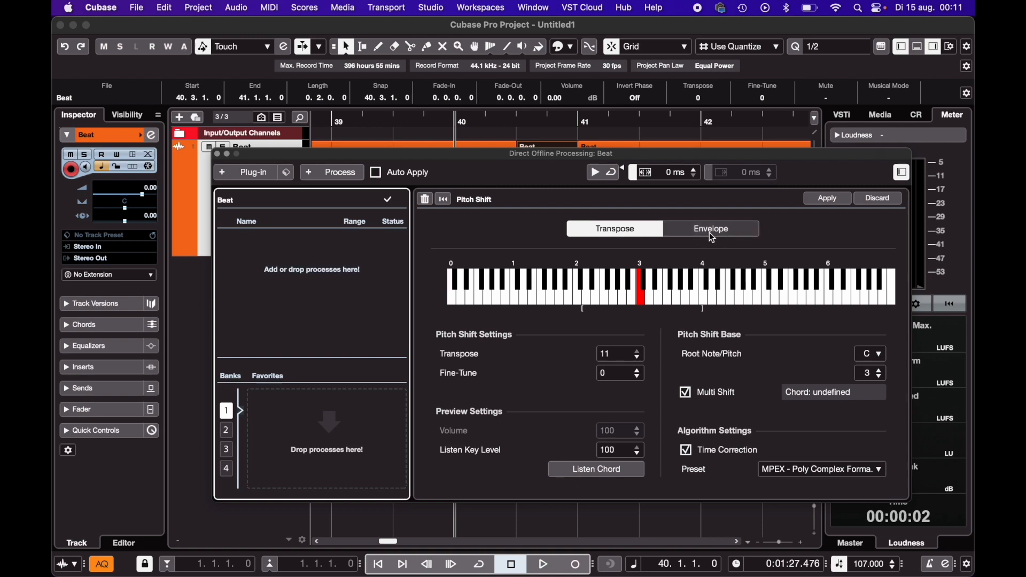
{"action": "left_click", "coordinate": [710, 229]}
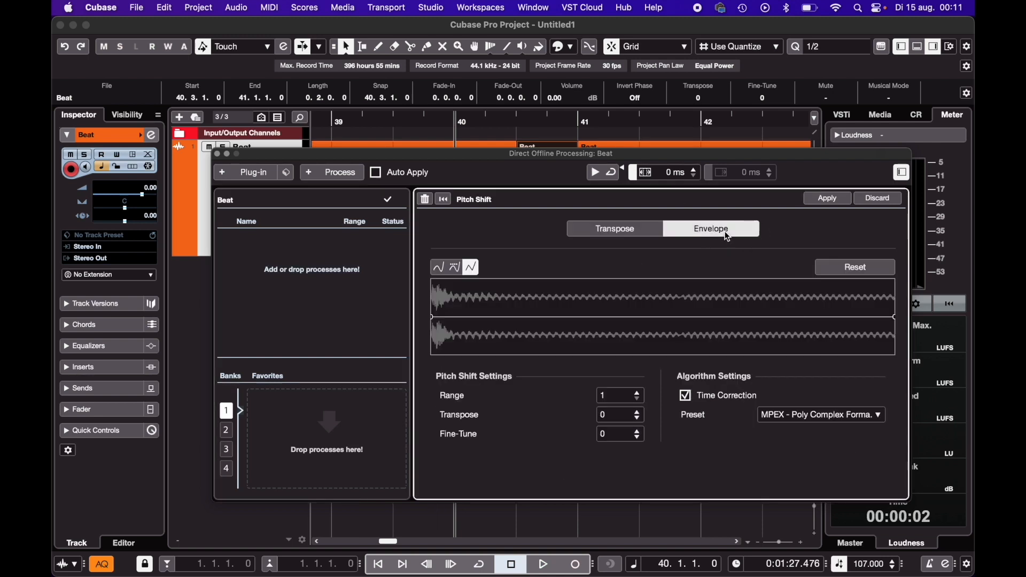
{"action": "left_click", "coordinate": [616, 395]}
{"action": "type", "text": "1"}
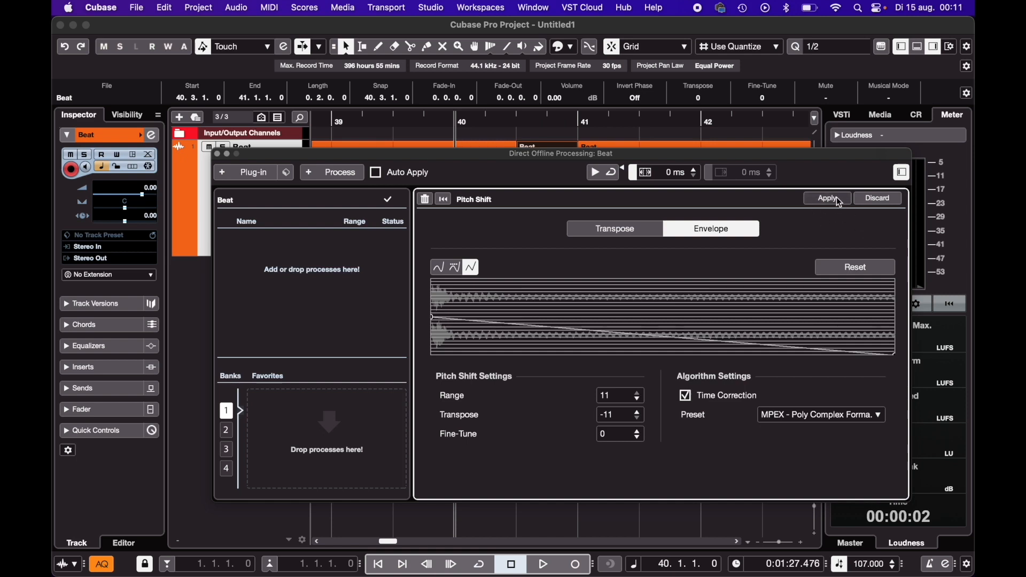
{"action": "left_click", "coordinate": [826, 198]}
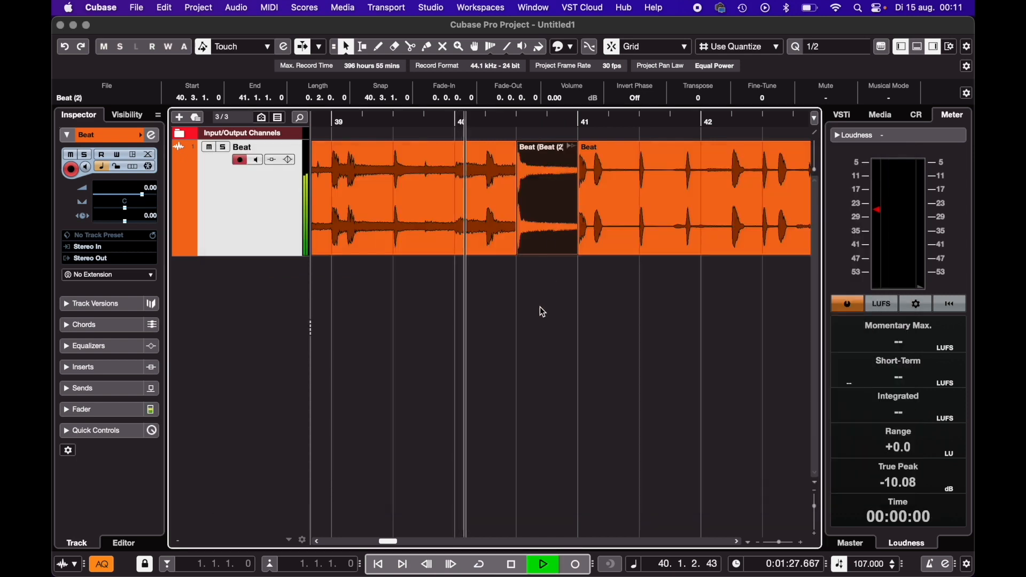
Close Direct Offline Processing and play the project through the processed Beat piece.
{"action": "left_click", "coordinate": [542, 563]}
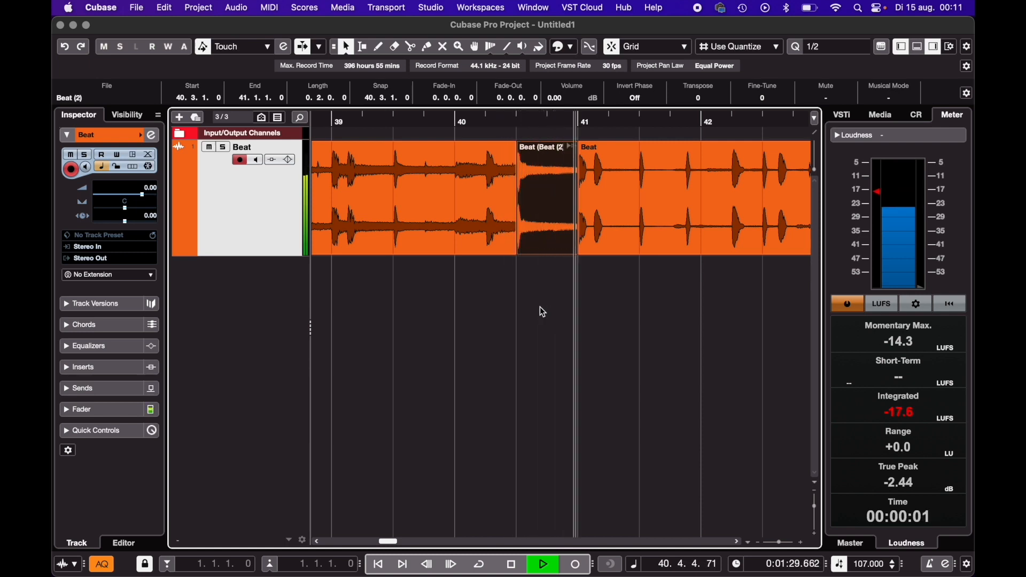